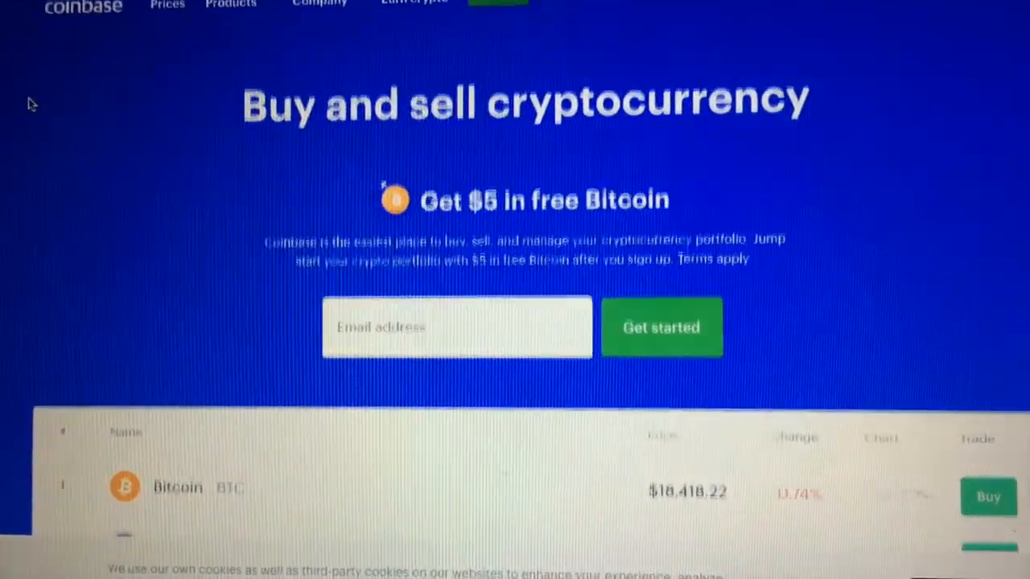
- Browse the Coinbase homepage and begin creating a new account via Get started
scroll(down, 3)
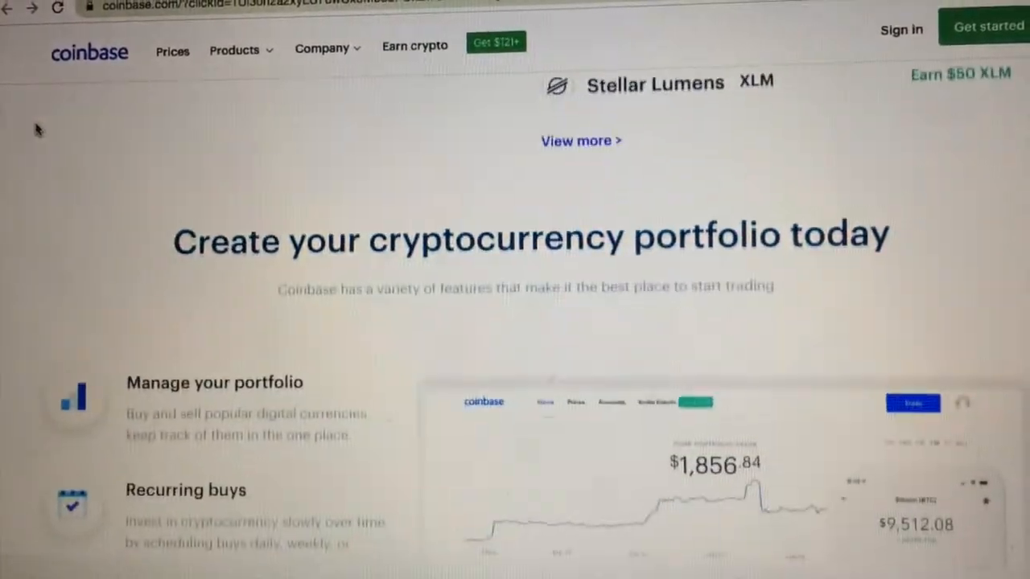
scroll(down, 3)
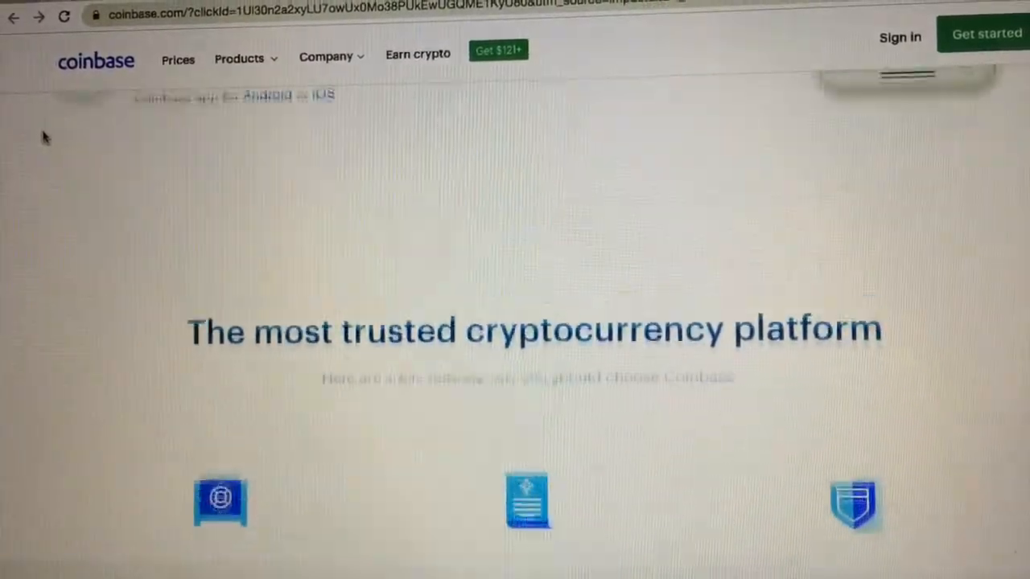
scroll(down, 3)
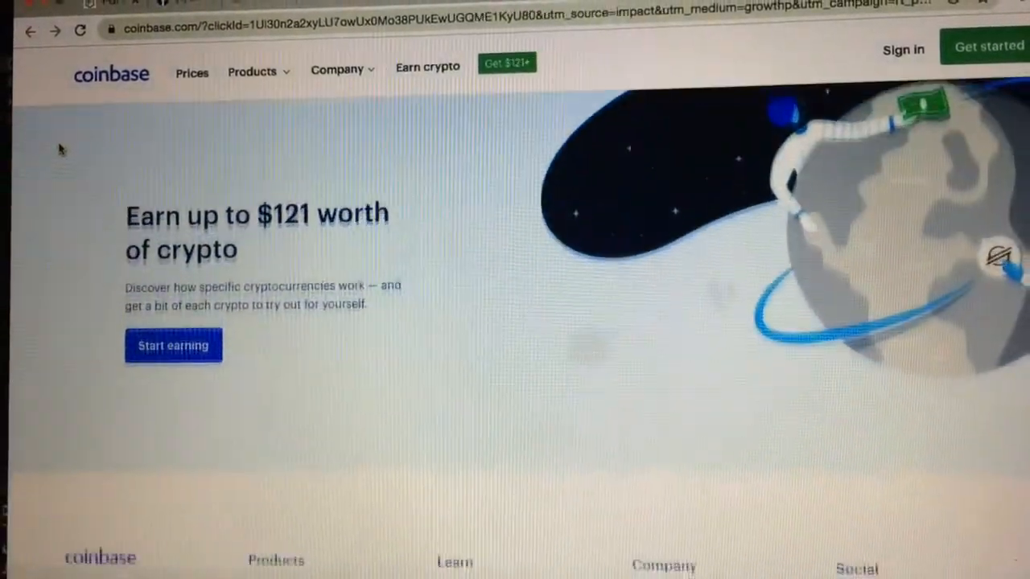
scroll(down, 3)
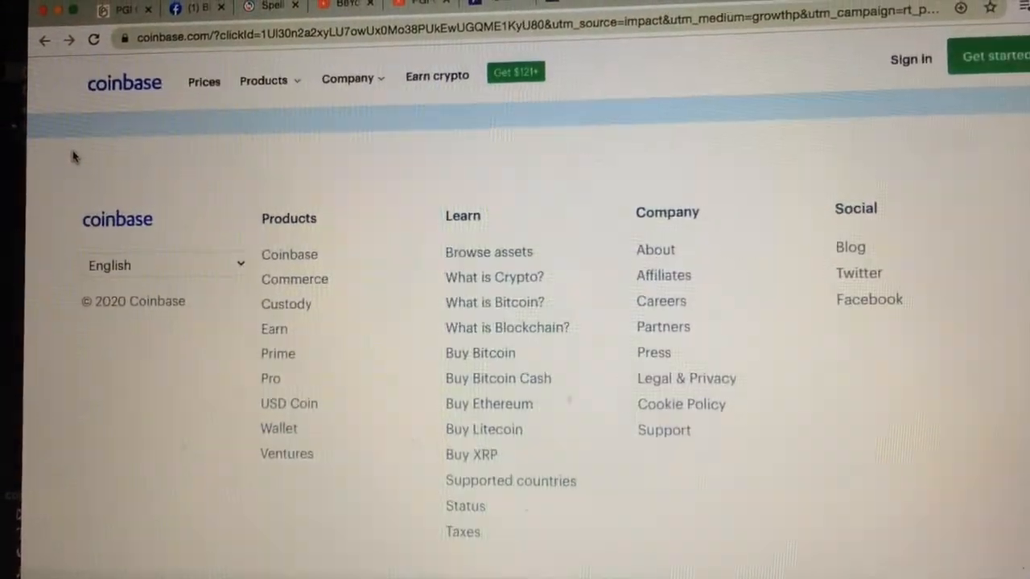
scroll(up, 3)
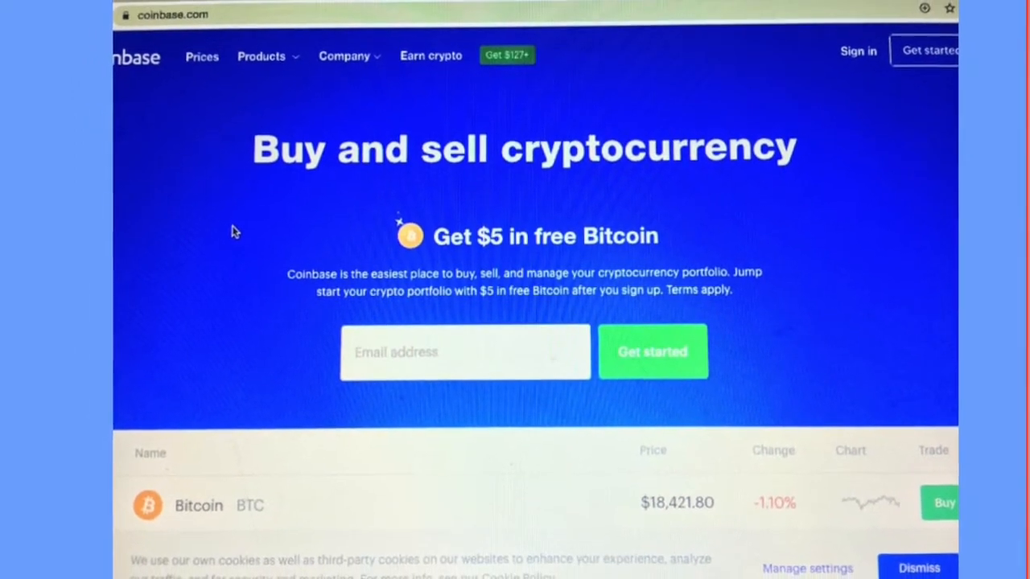
click(652, 351)
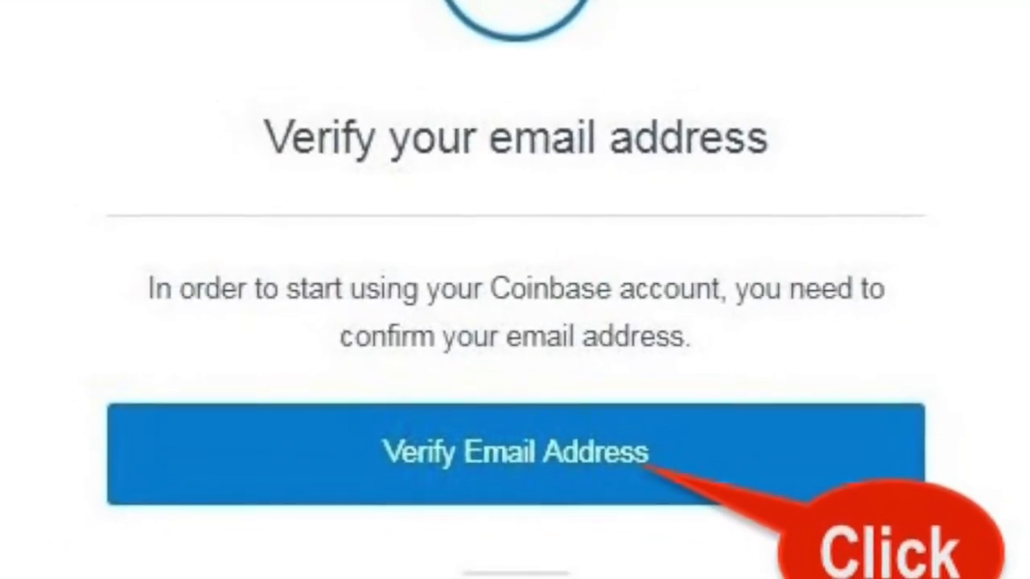
- Confirm the account's email address from the Coinbase verification email
click(515, 451)
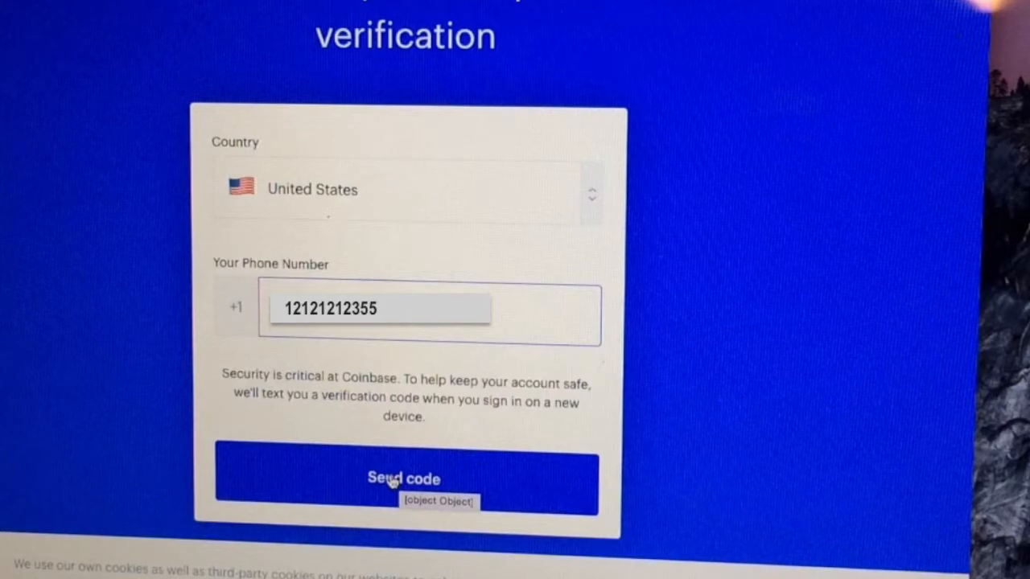
- Request a verification code by text for the entered United States phone number
click(403, 479)
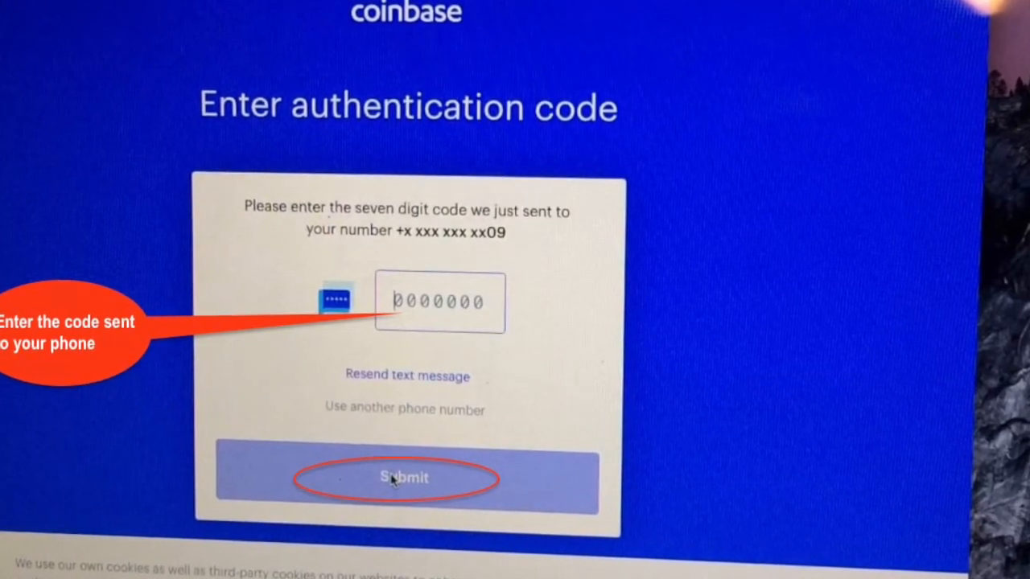
- Submit the seven-digit authentication code received on the phone
click(403, 476)
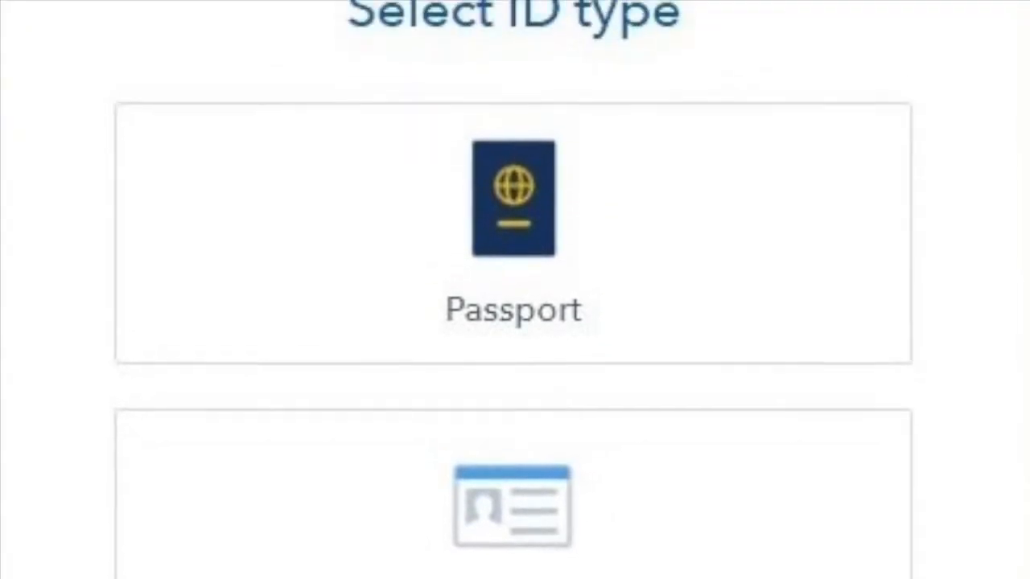
- Scroll through the ID document options such as Passport and Driver's License
scroll(down, 3)
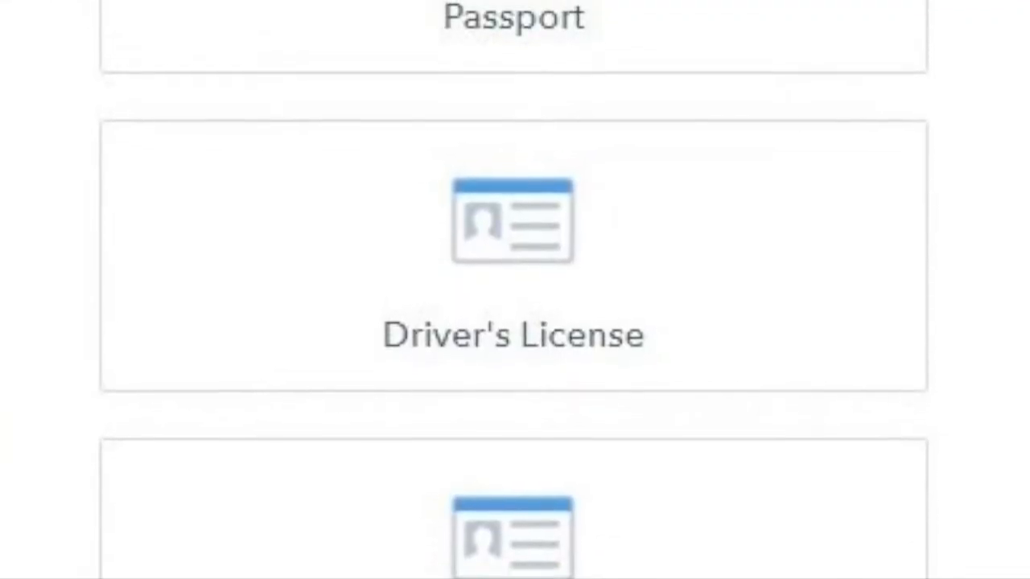
scroll(down, 3)
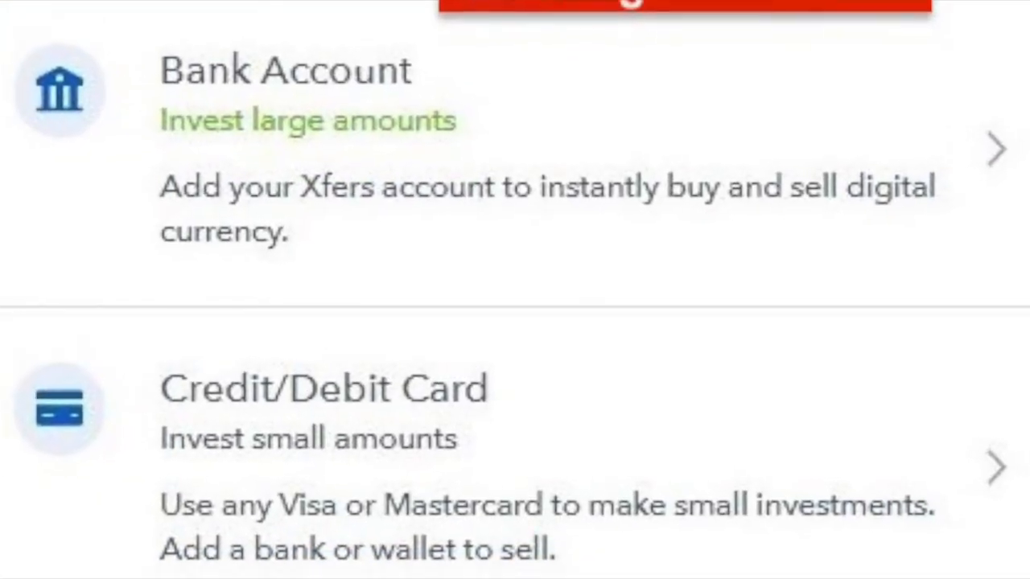
- Scroll to view the Bank Account and Credit/Debit Card payment options
scroll(down, 3)
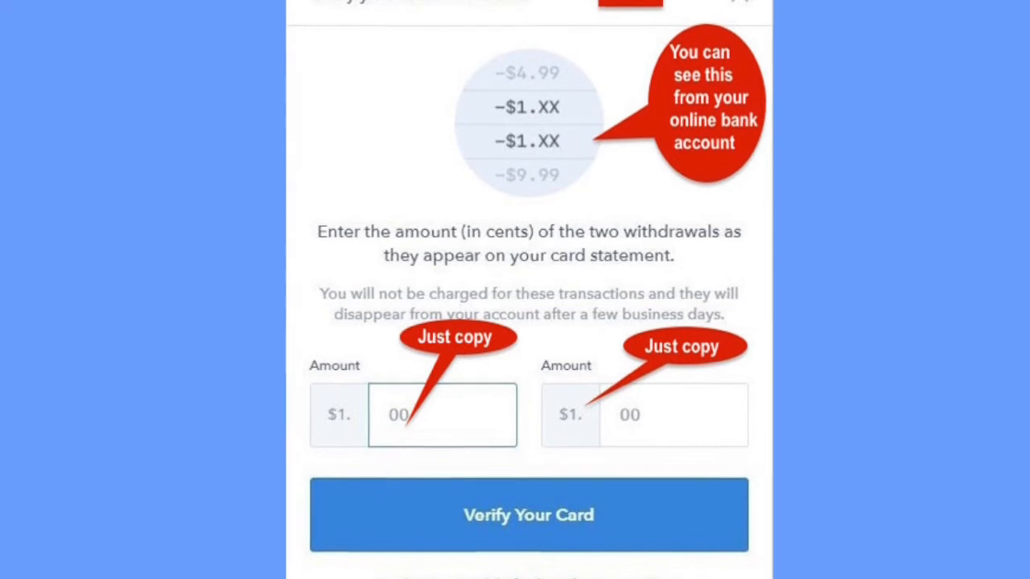
scroll(down, 3)
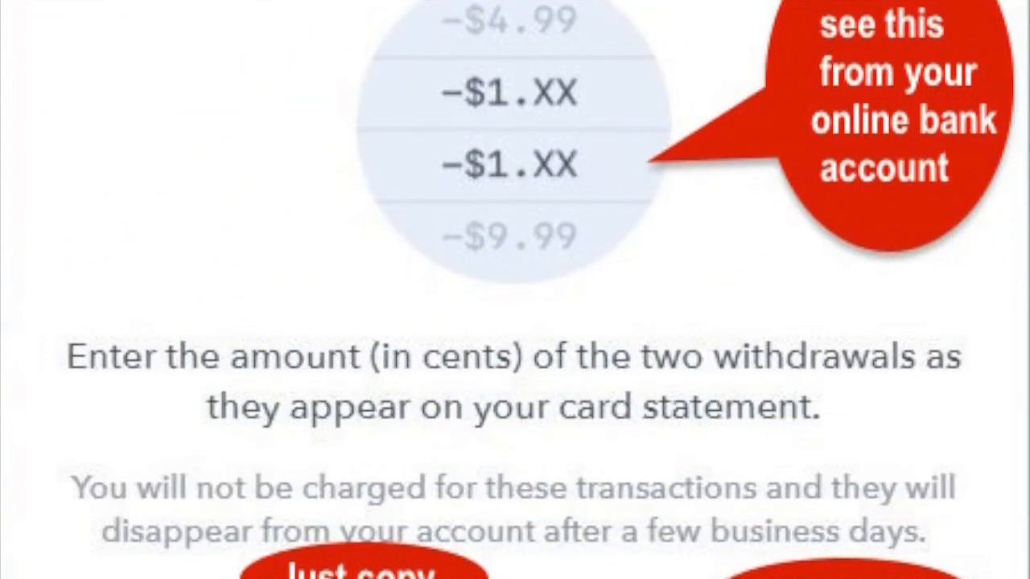
scroll(down, 3)
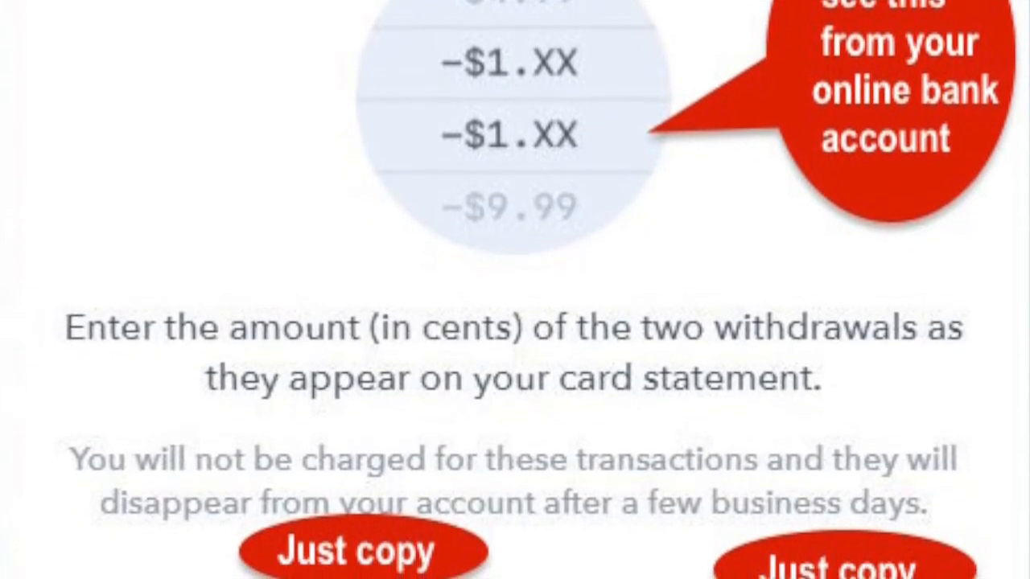
scroll(down, 3)
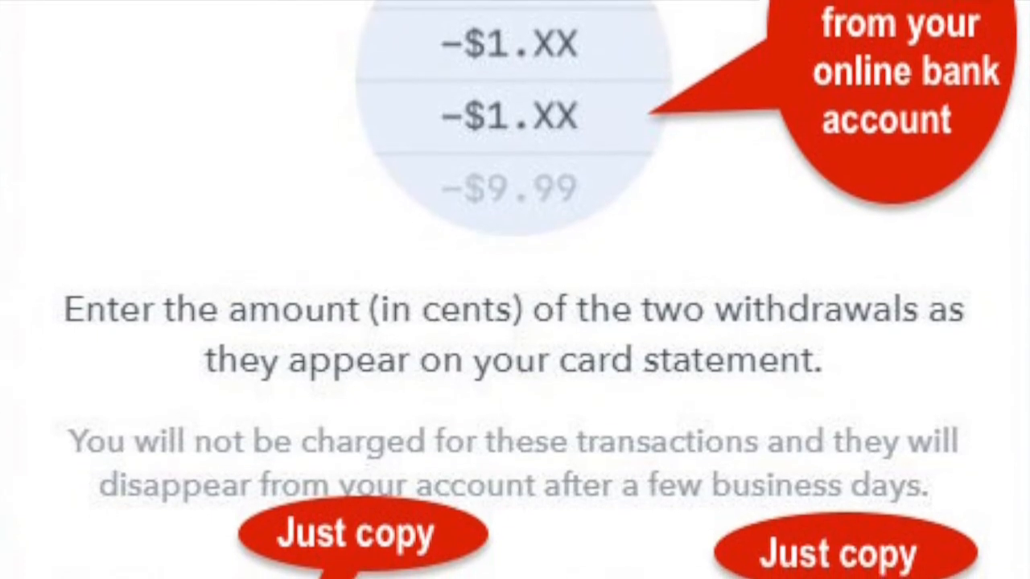
scroll(down, 3)
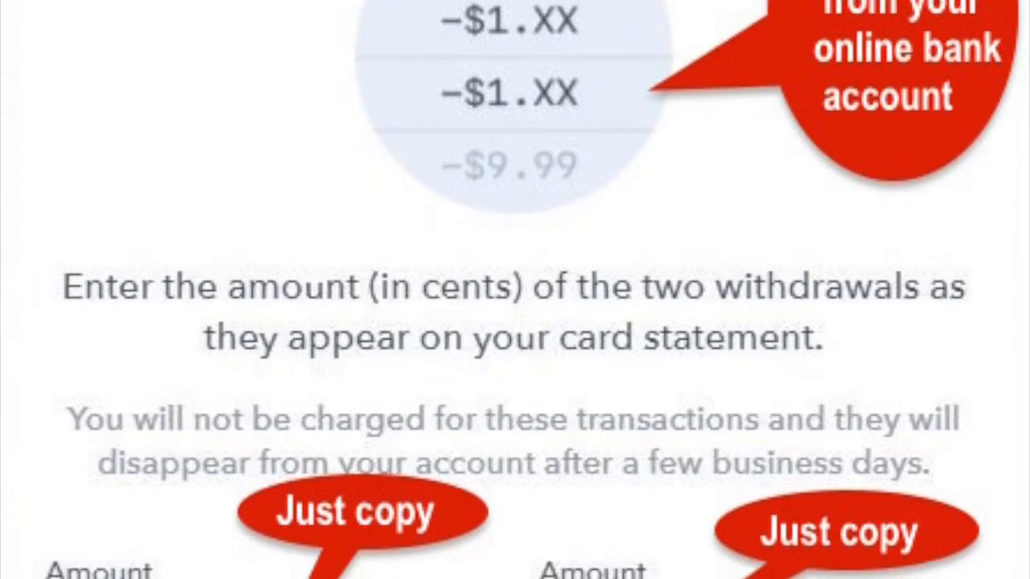
scroll(down, 3)
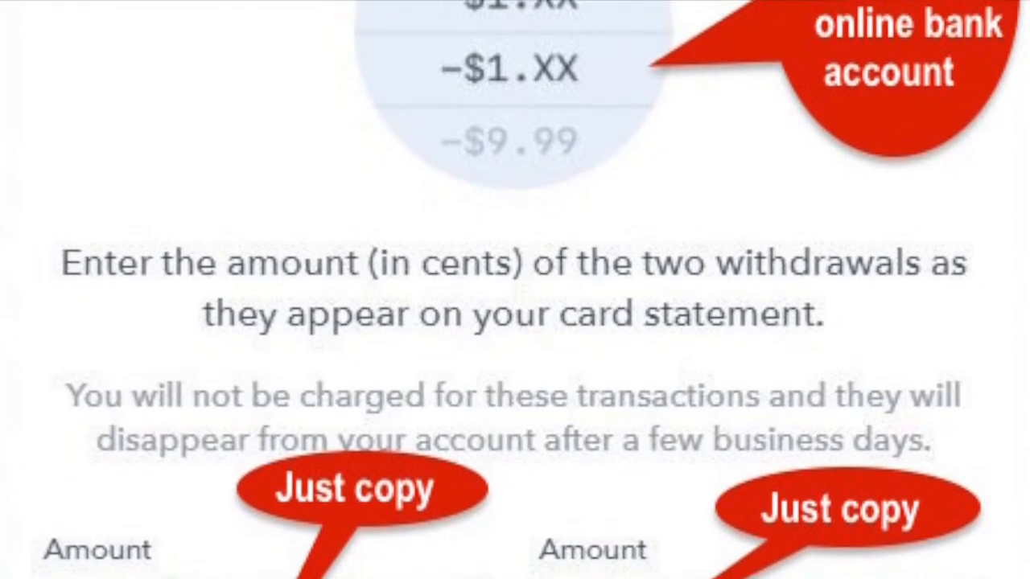
scroll(down, 3)
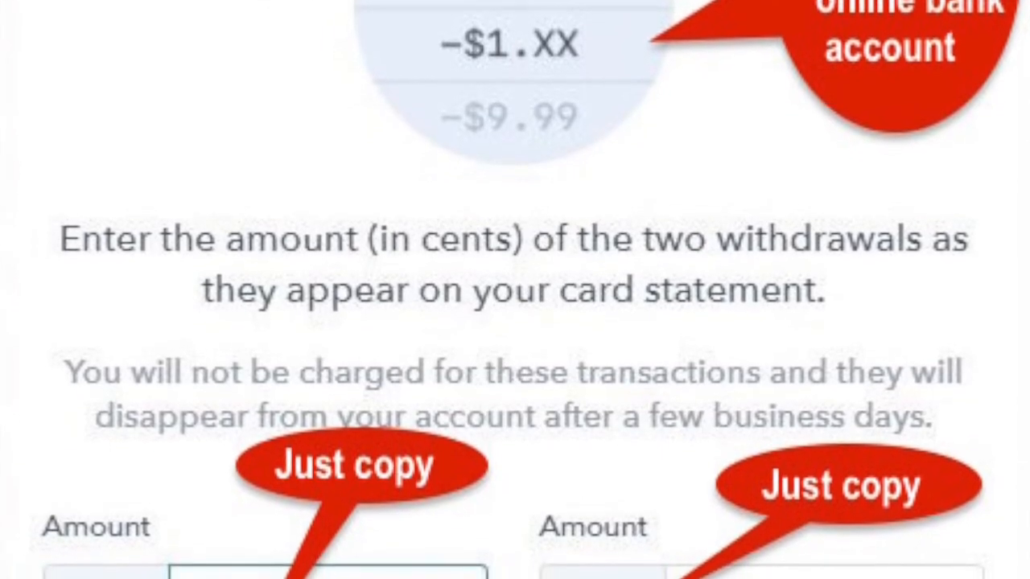
scroll(down, 3)
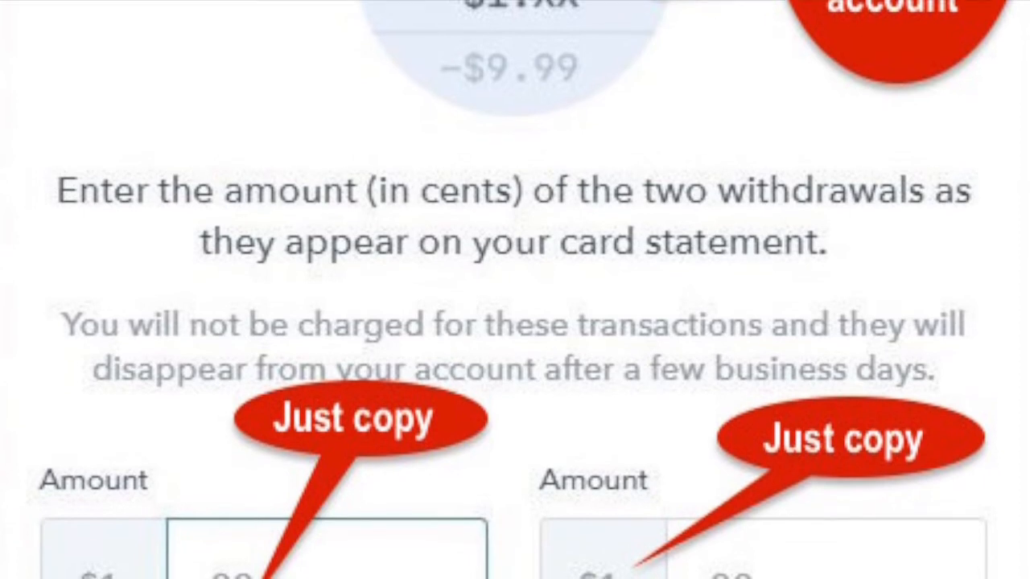
scroll(down, 3)
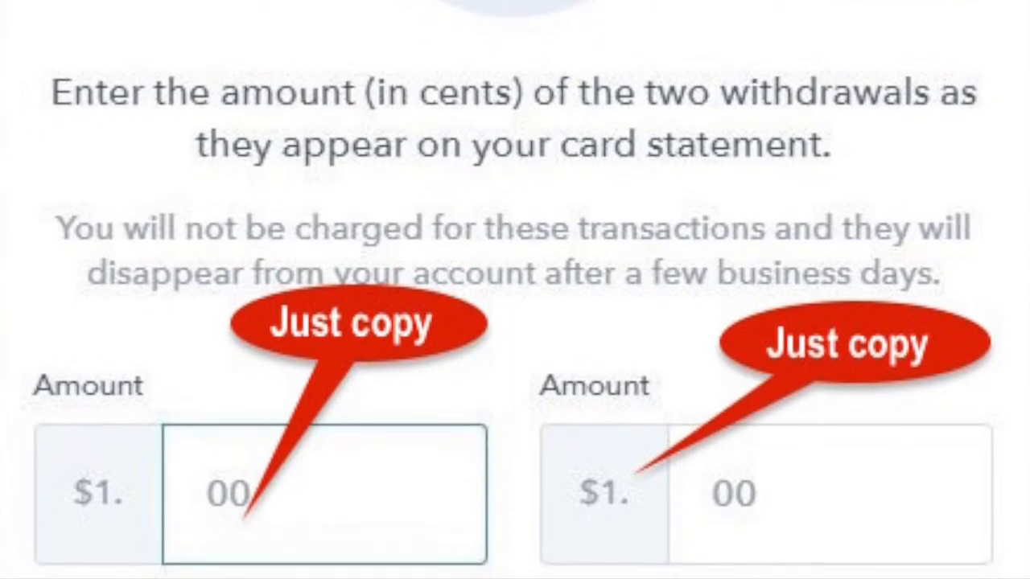
scroll(down, 3)
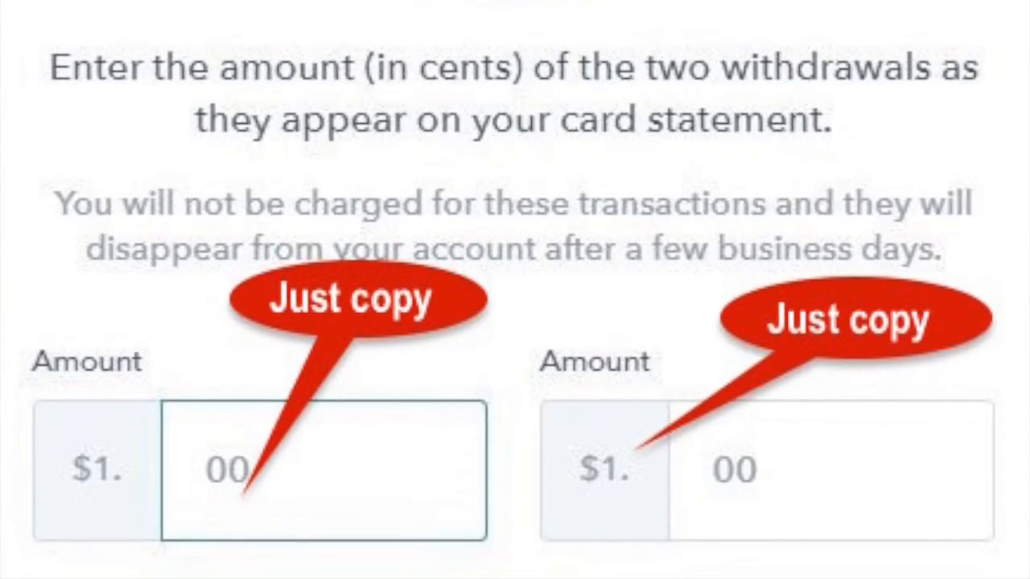
scroll(down, 3)
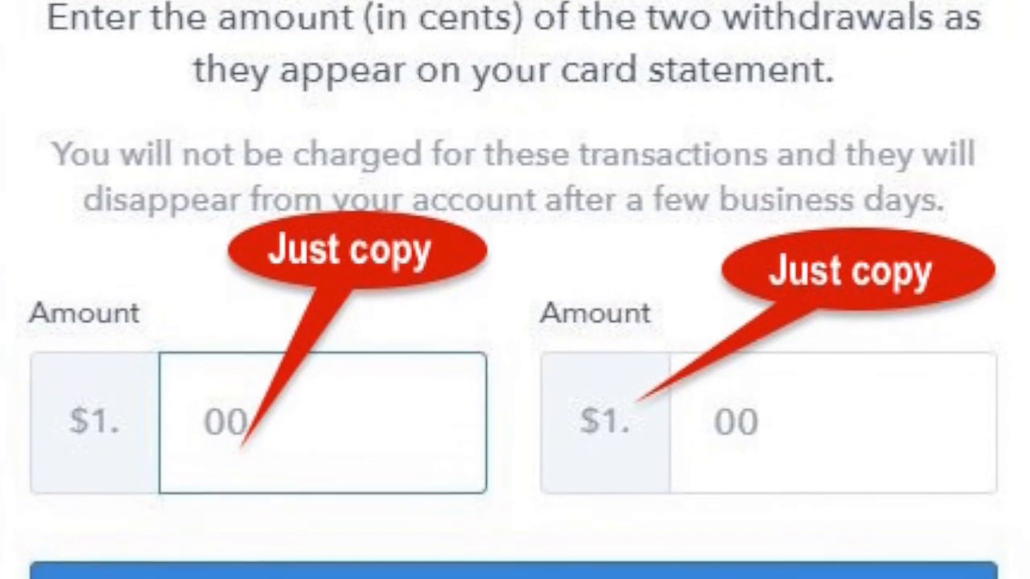
scroll(down, 3)
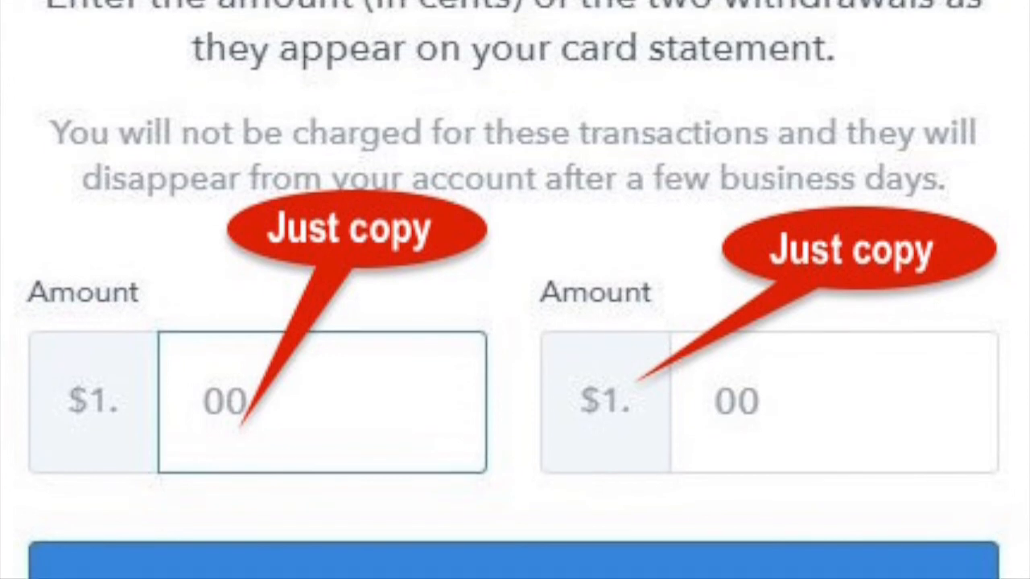
scroll(down, 3)
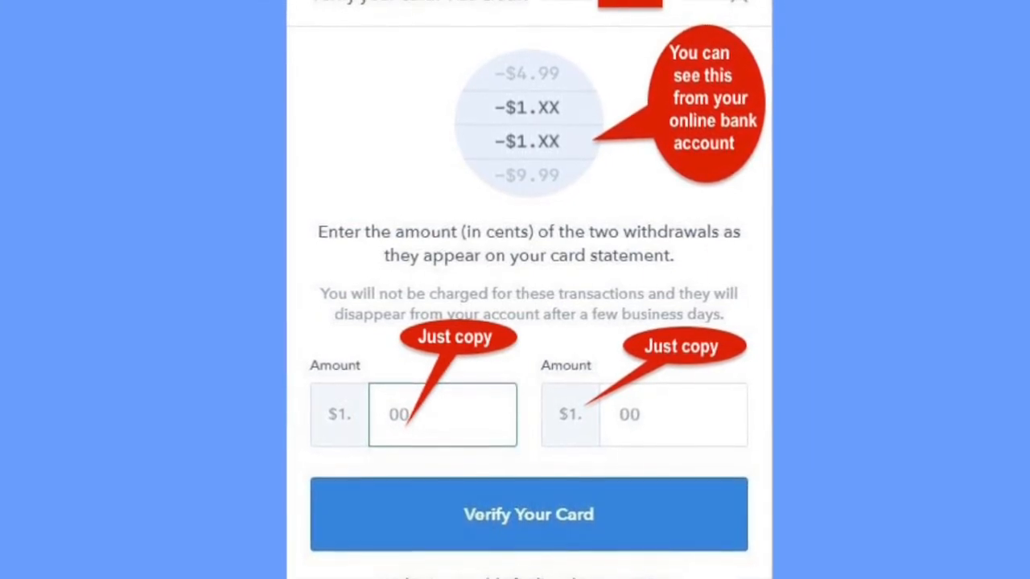
- Verify the card with the withdrawal amounts and buy 0.01544224 BTC at $15,568.34 with a $9.59 fee
scroll(down, 3)
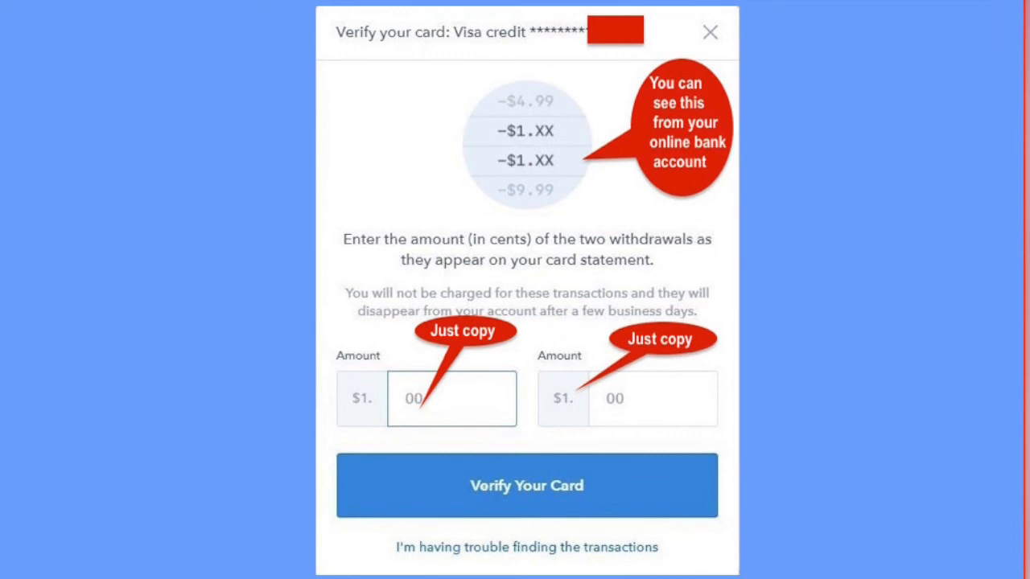
click(526, 485)
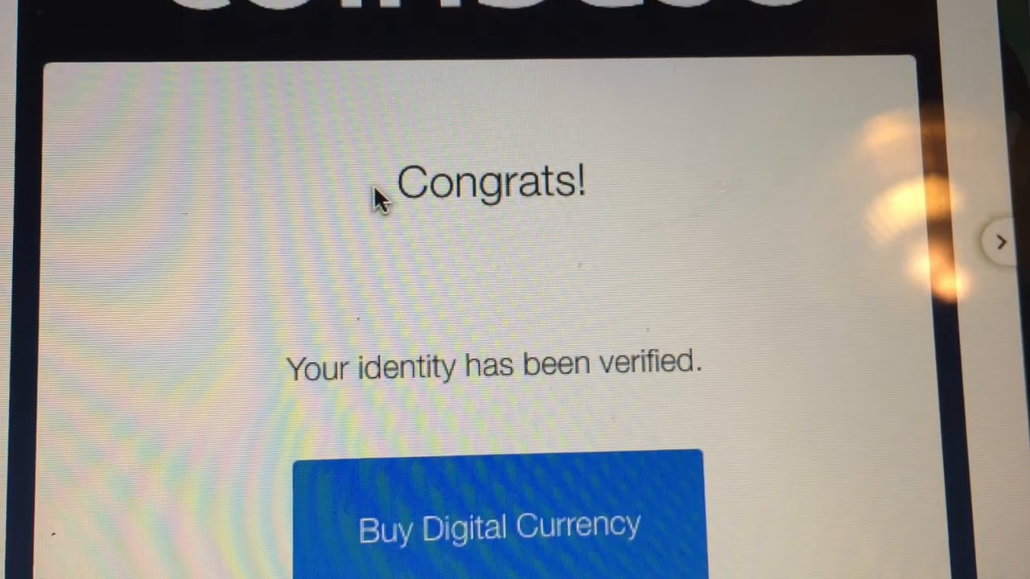
click(500, 524)
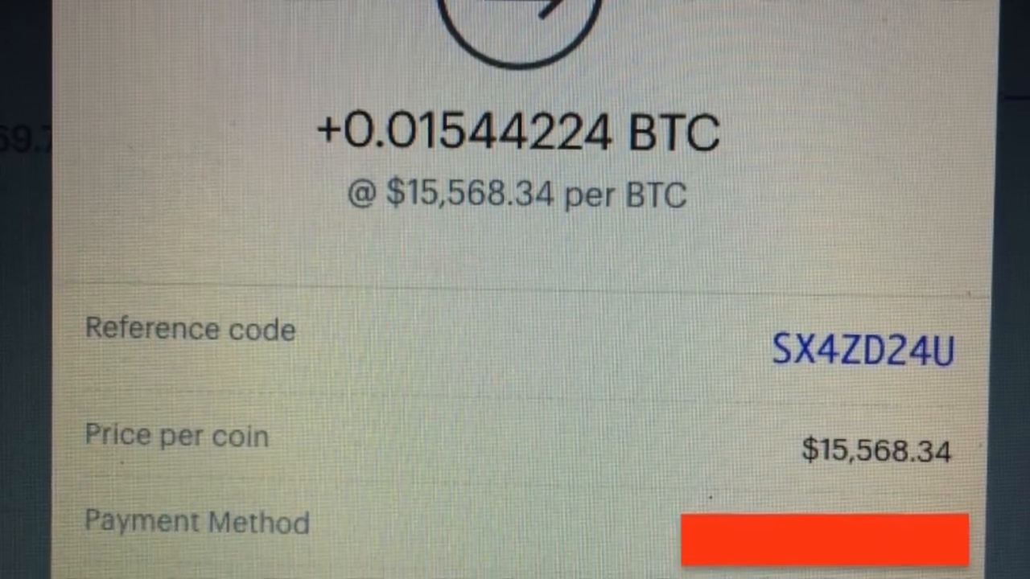
scroll(down, 3)
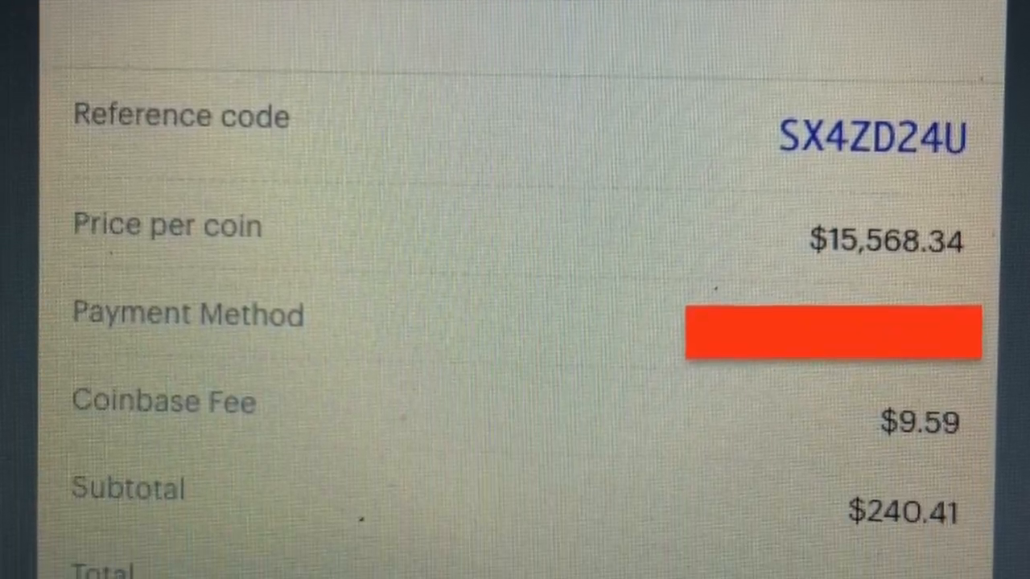